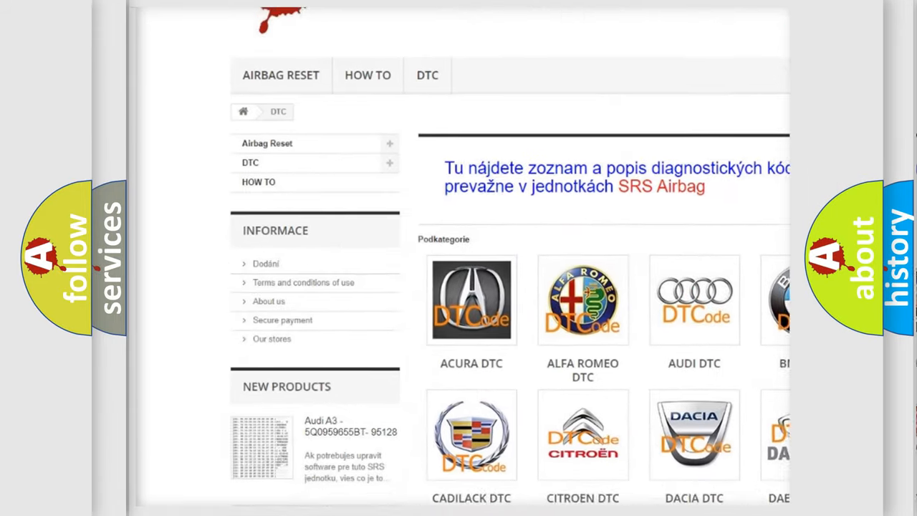
pyautogui.scroll(-3)
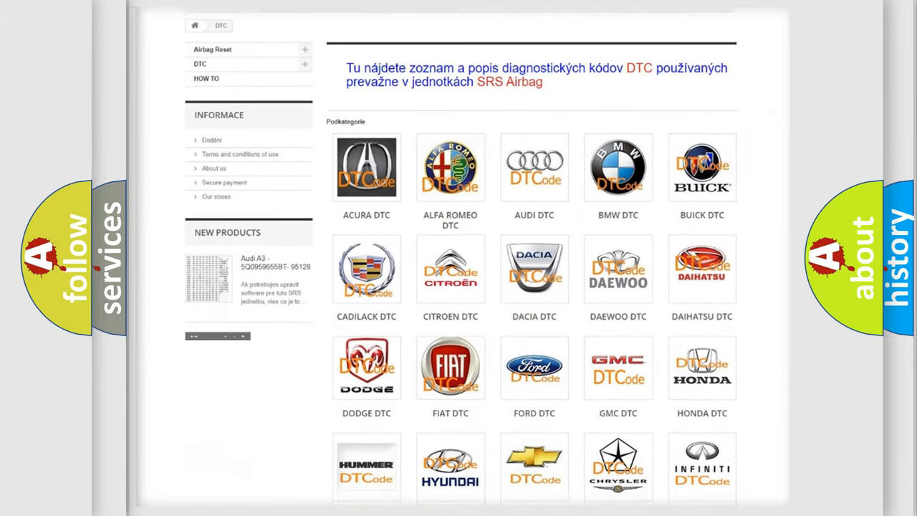
pyautogui.scroll(-3)
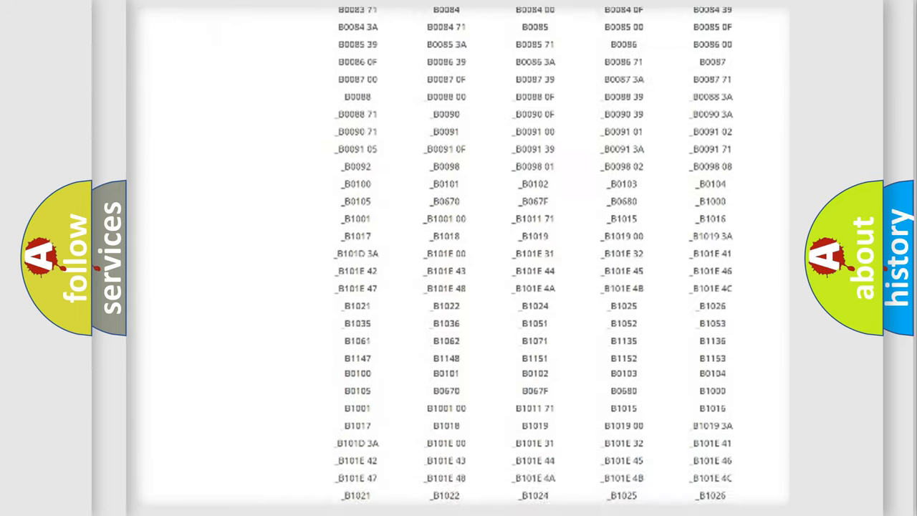
pyautogui.scroll(-3)
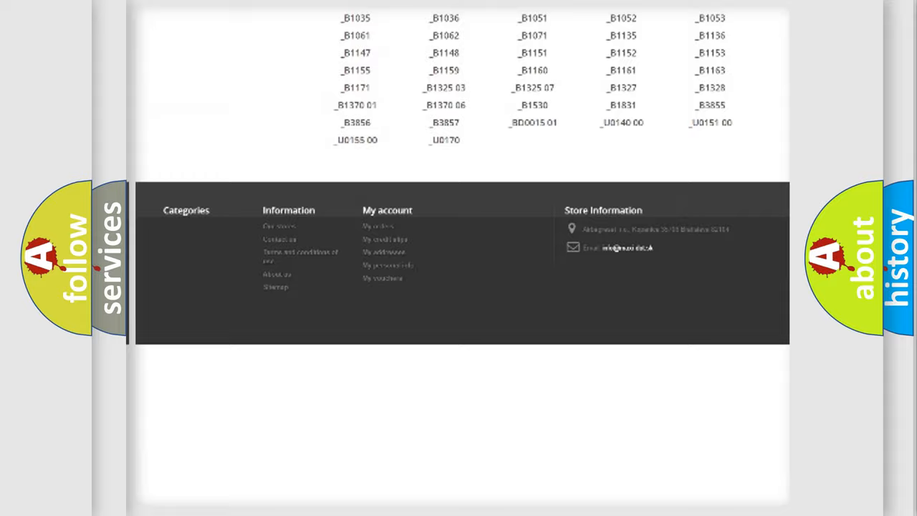
pyautogui.scroll(3)
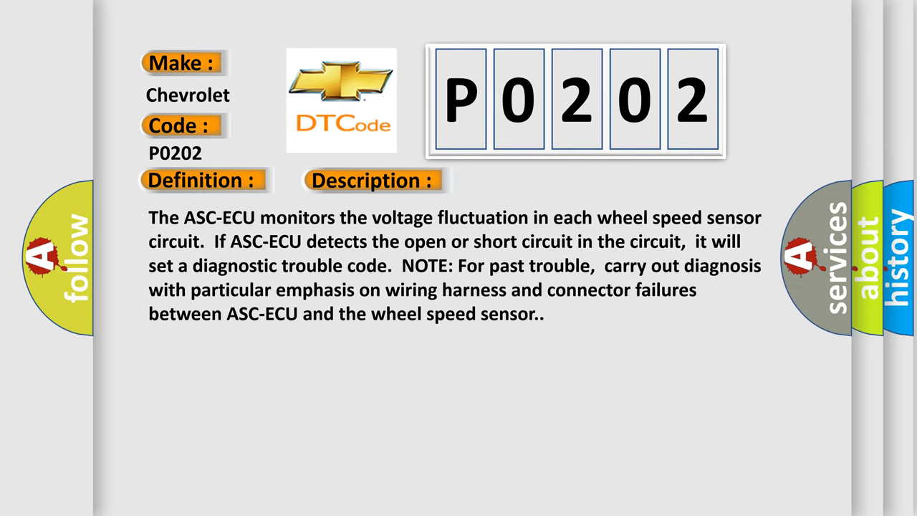
pyautogui.click(525, 179)
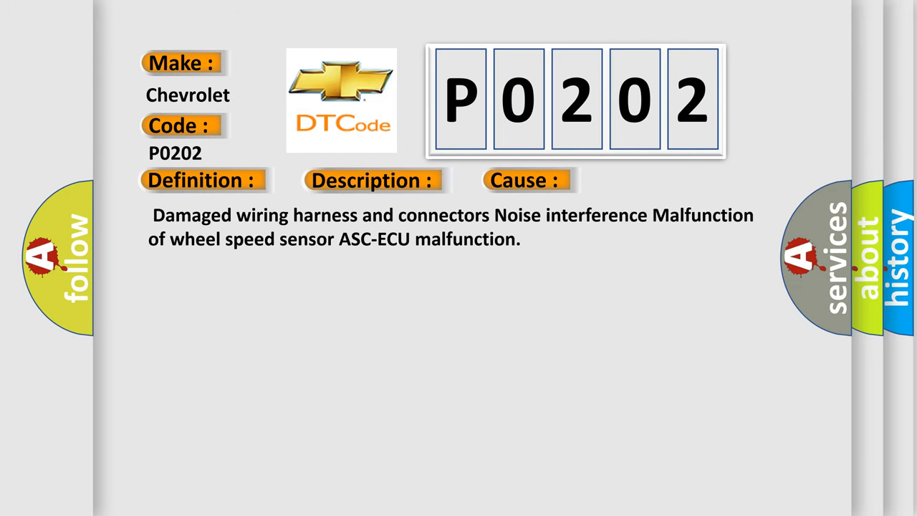